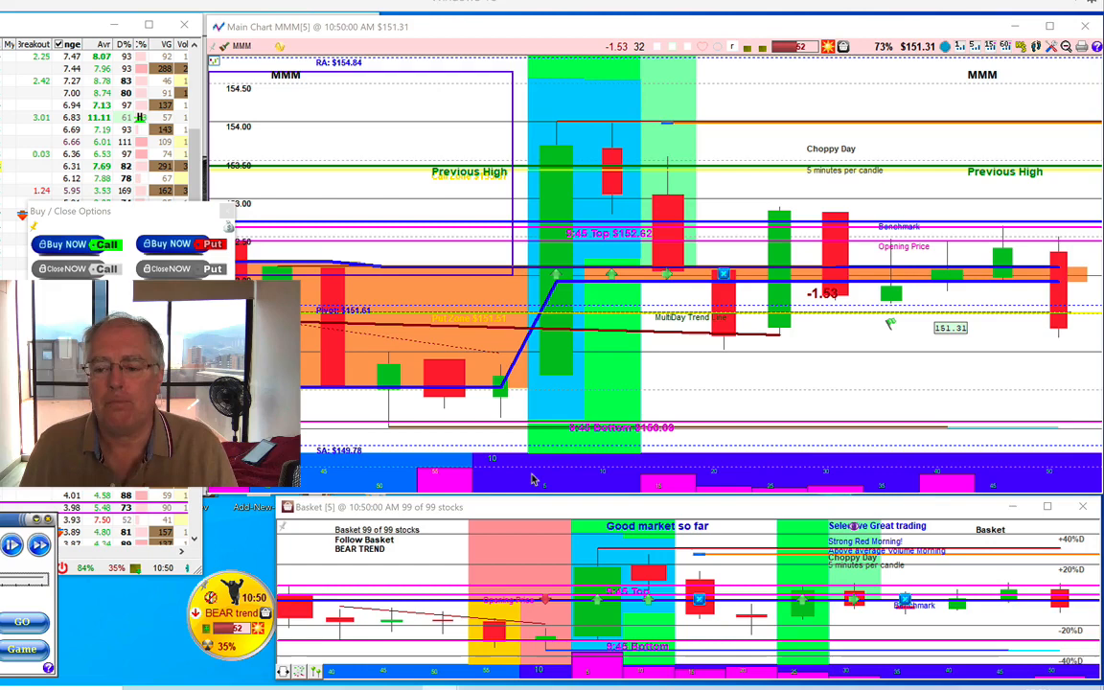
pyautogui.moveTo(321, 417)
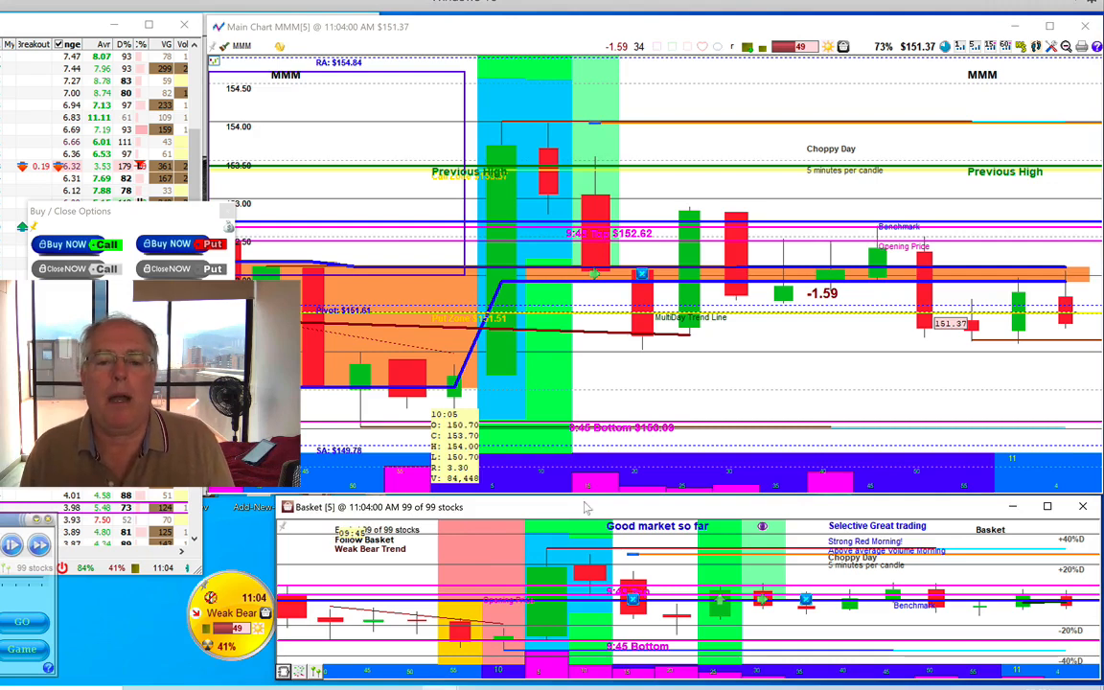
pyautogui.moveTo(572, 510)
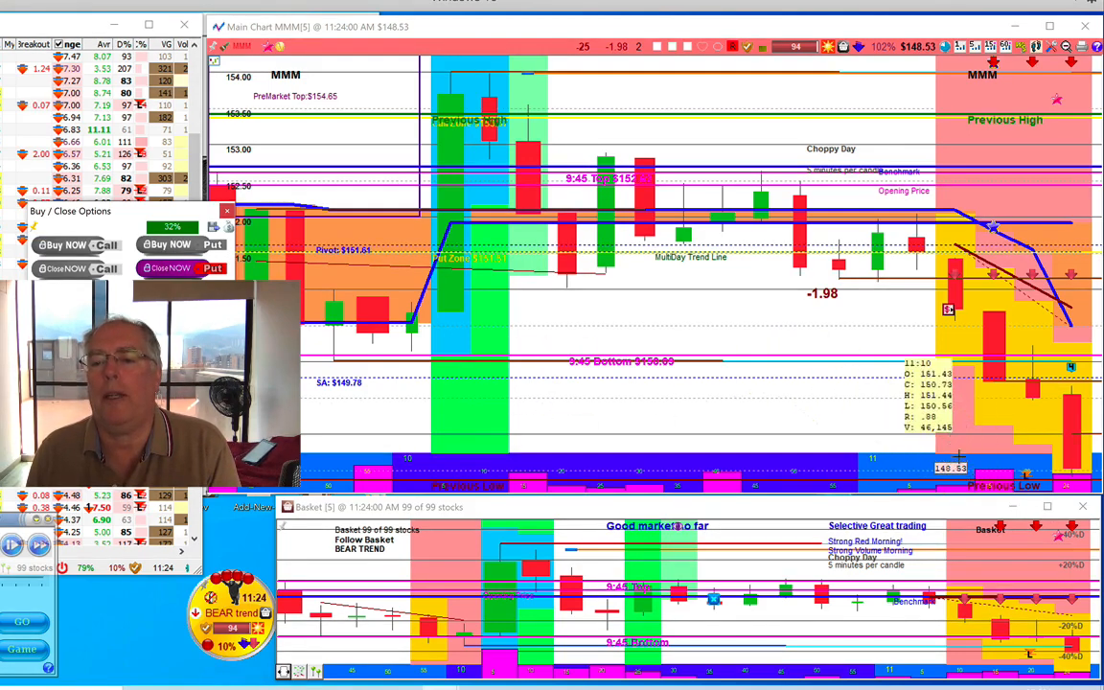
pyautogui.moveTo(536, 402)
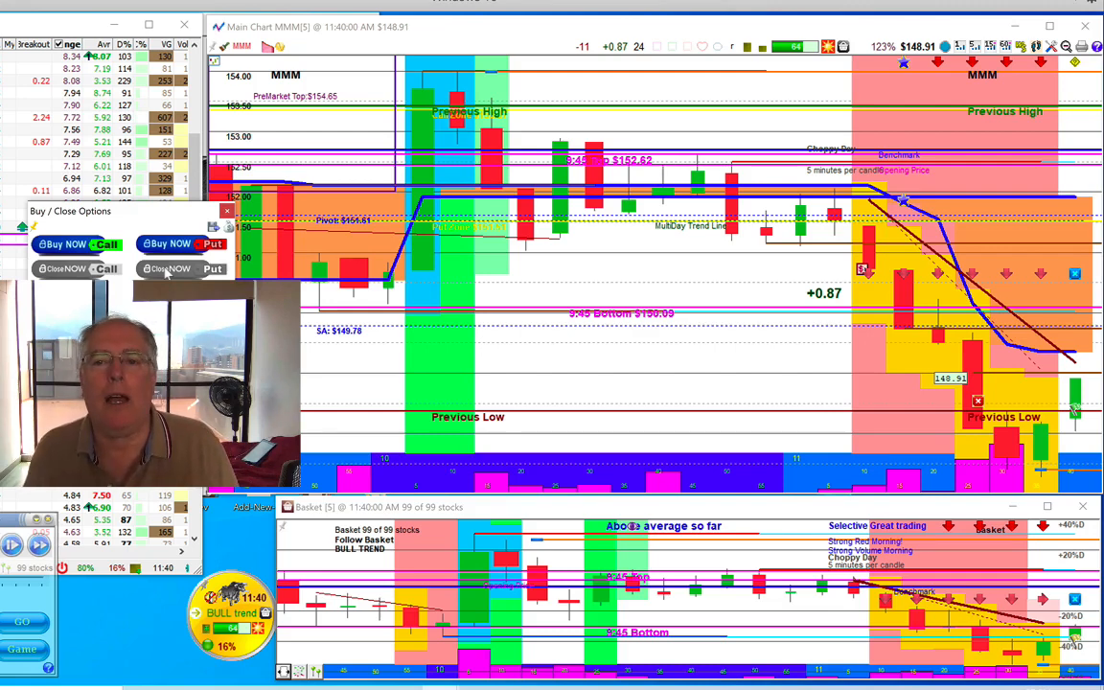
pyautogui.moveTo(858, 220)
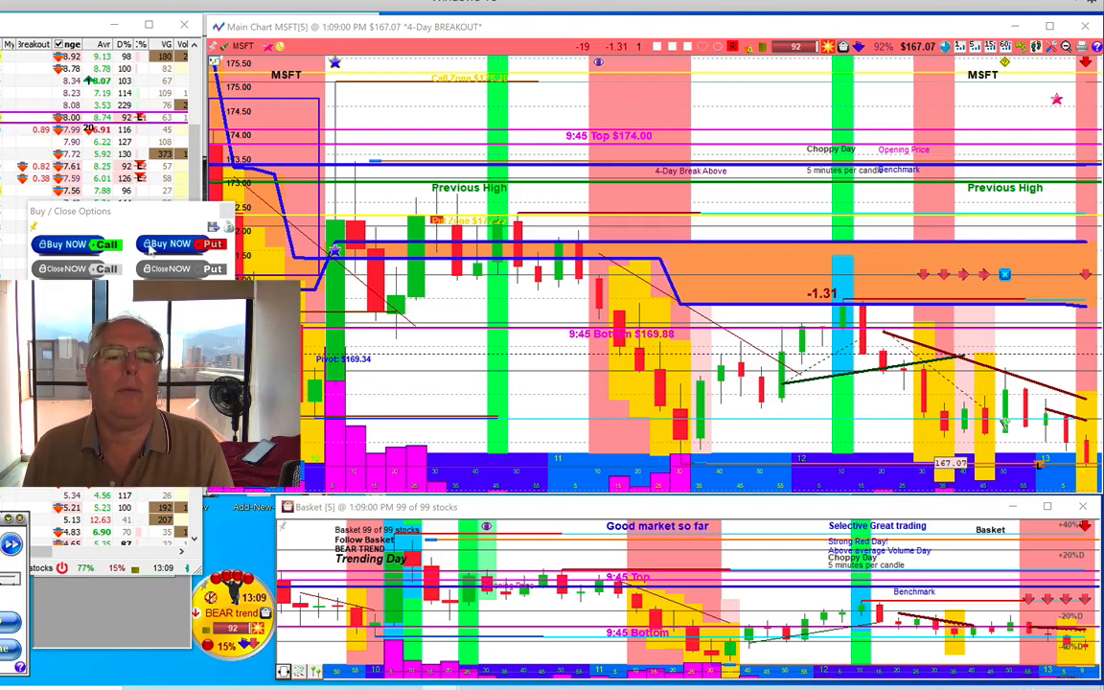
pyautogui.click(183, 244)
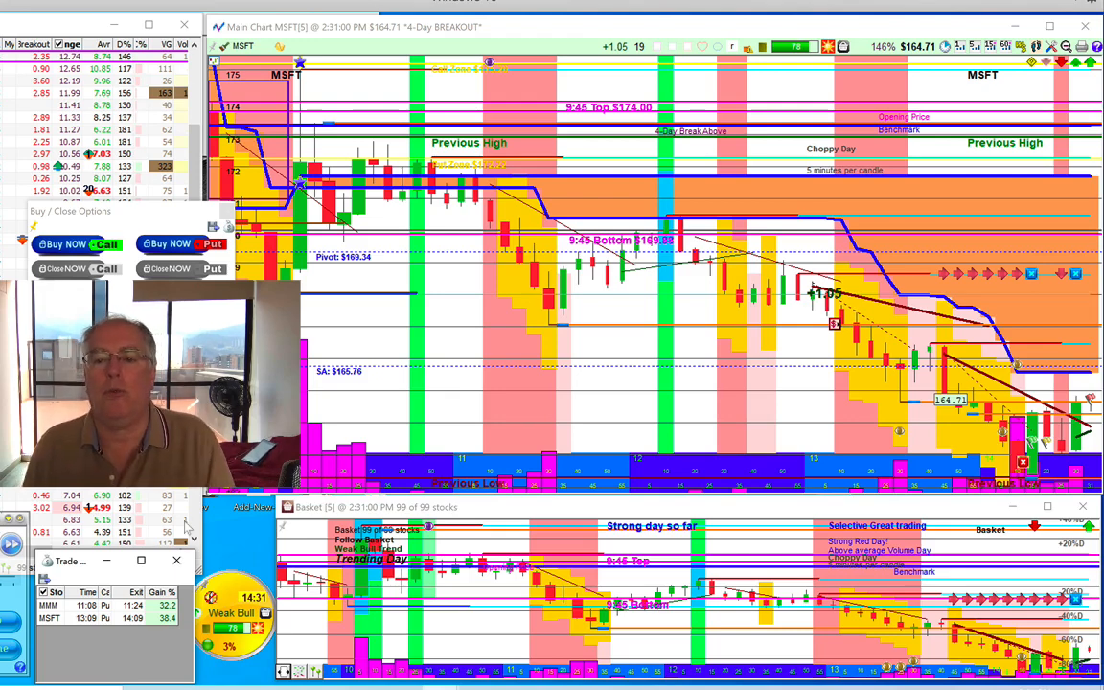
pyautogui.moveTo(447, 221)
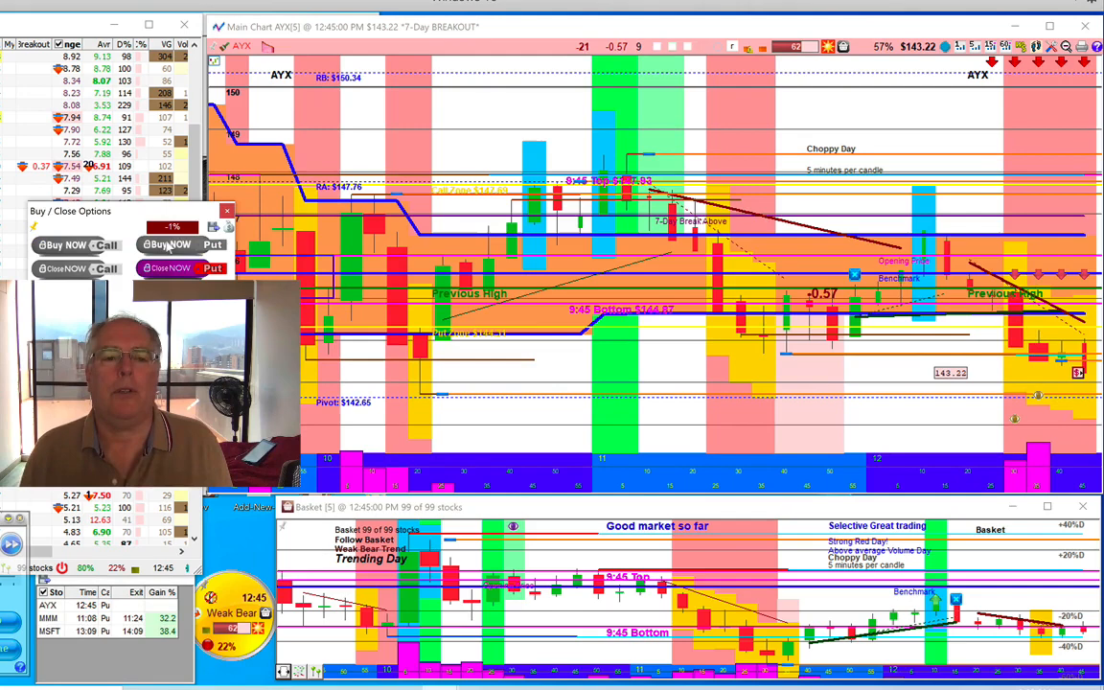
# Buy a put on AYX at the 12:45 bar and let the replay run to the 2:08 PM close at +51.4%
pyautogui.click(182, 245)
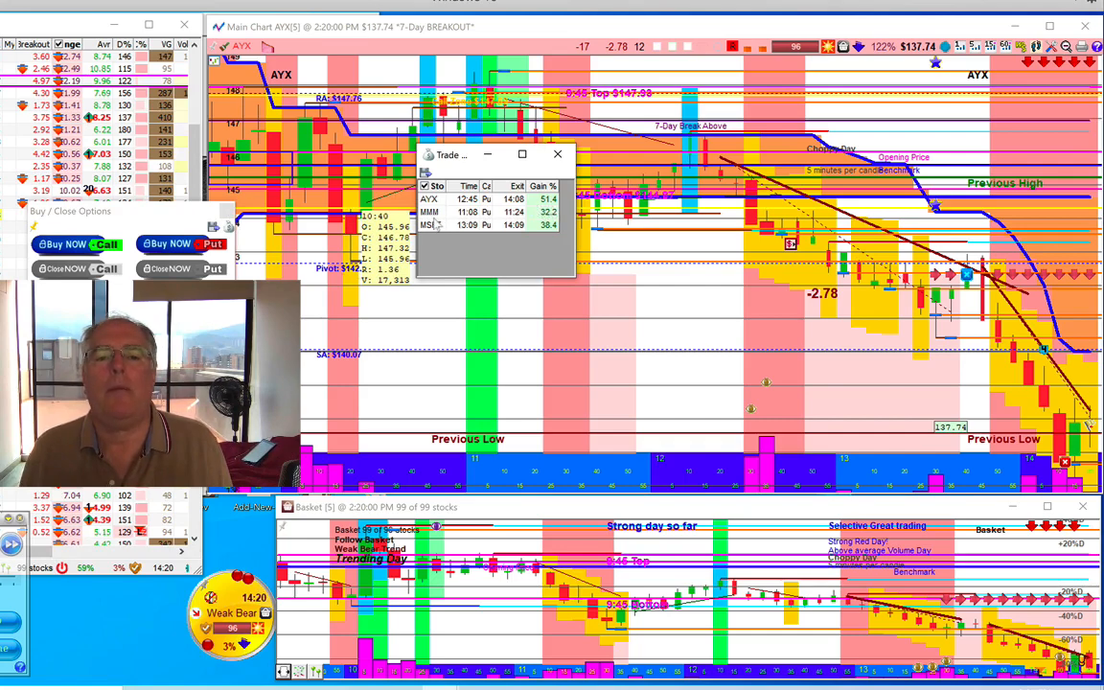
pyautogui.moveTo(466, 230)
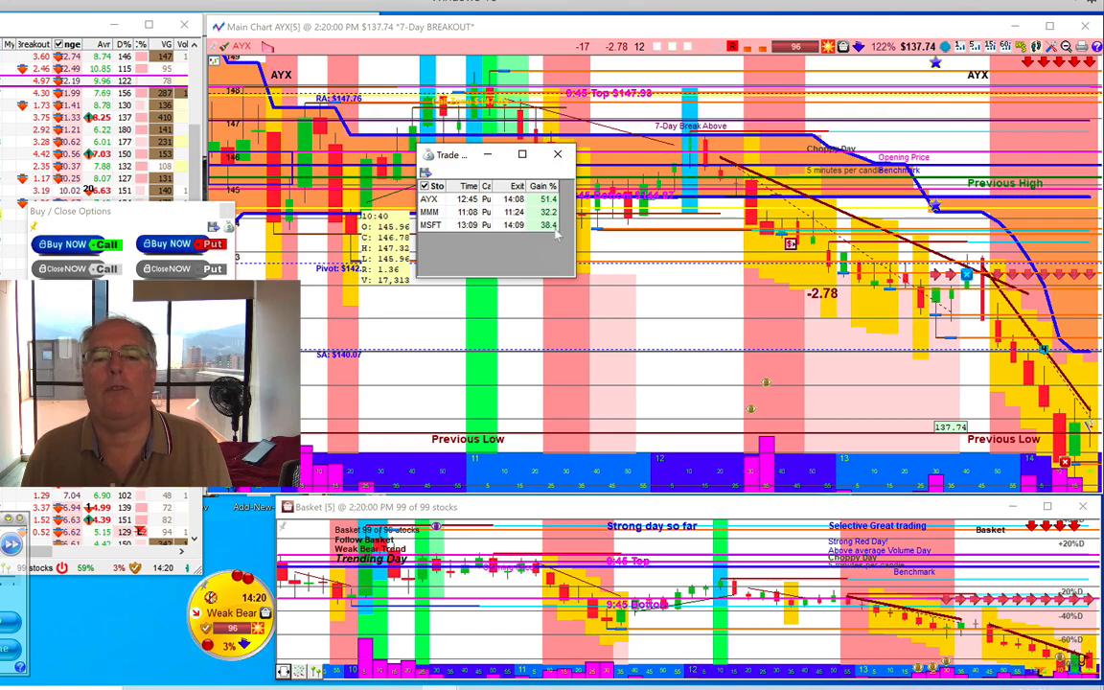
pyautogui.moveTo(455, 250)
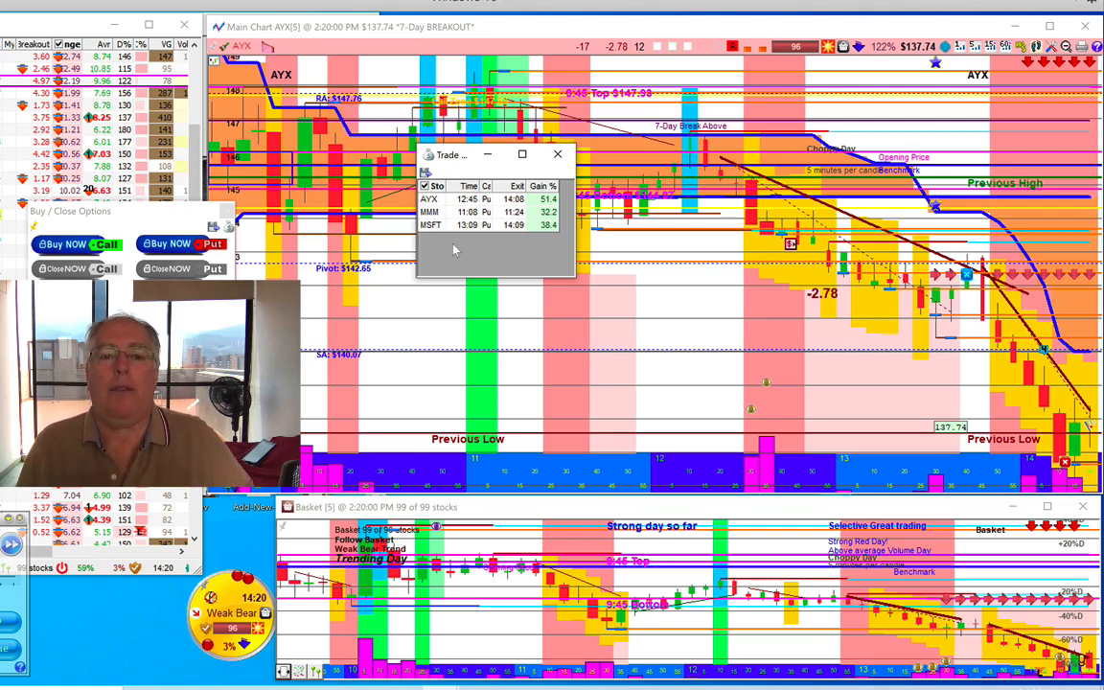
pyautogui.moveTo(451, 269)
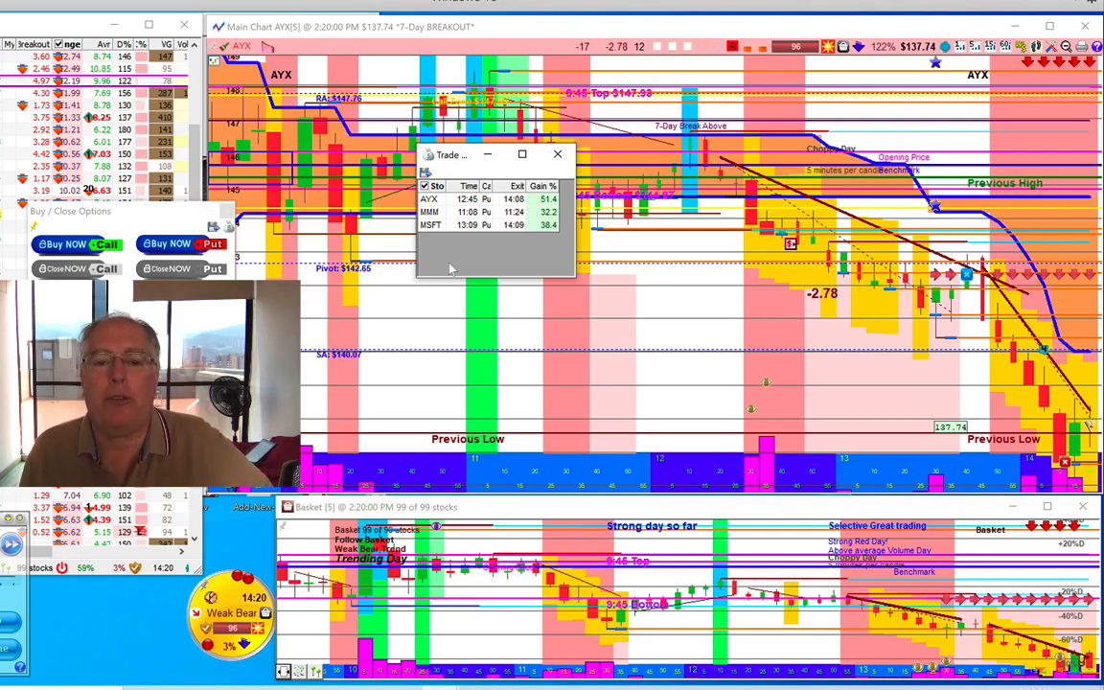